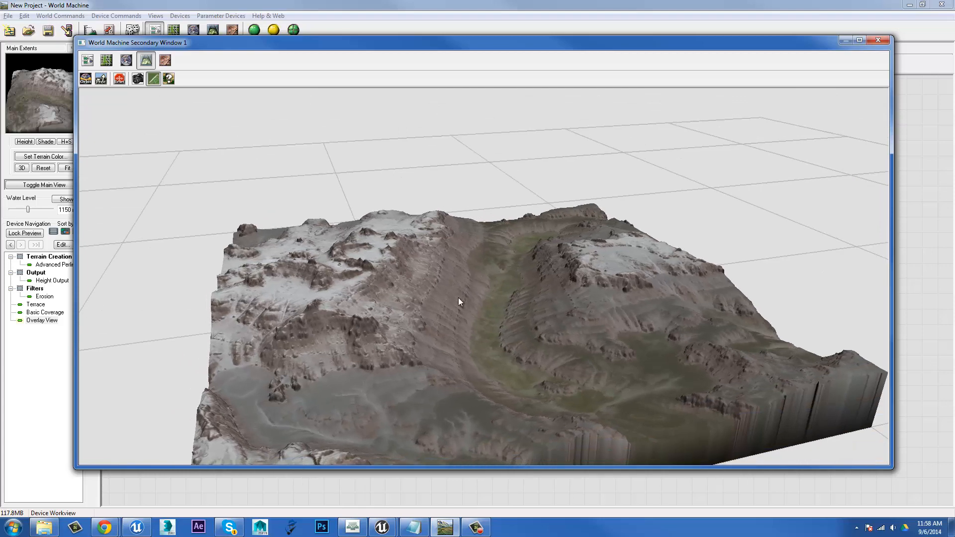
mouse_move(479, 291)
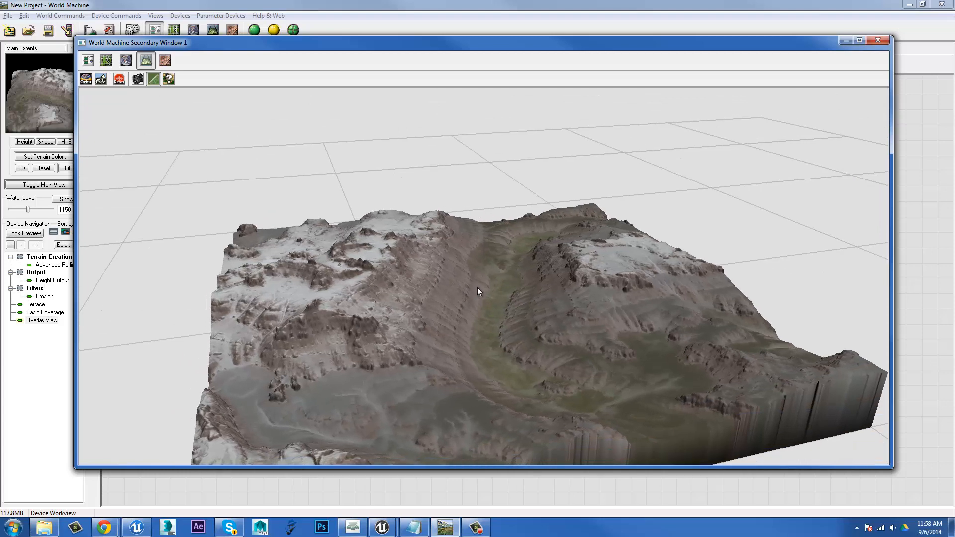
Close the 3D terrain preview window to return to the device graph.
left_click(877, 39)
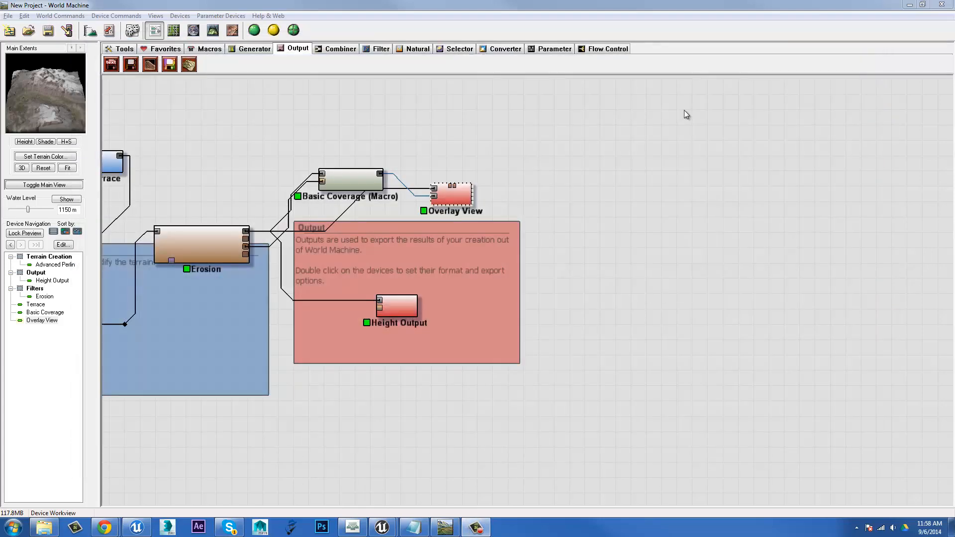
Bring up the list of view choices (workview, layout, explorer, 3D, 2D).
left_click(155, 15)
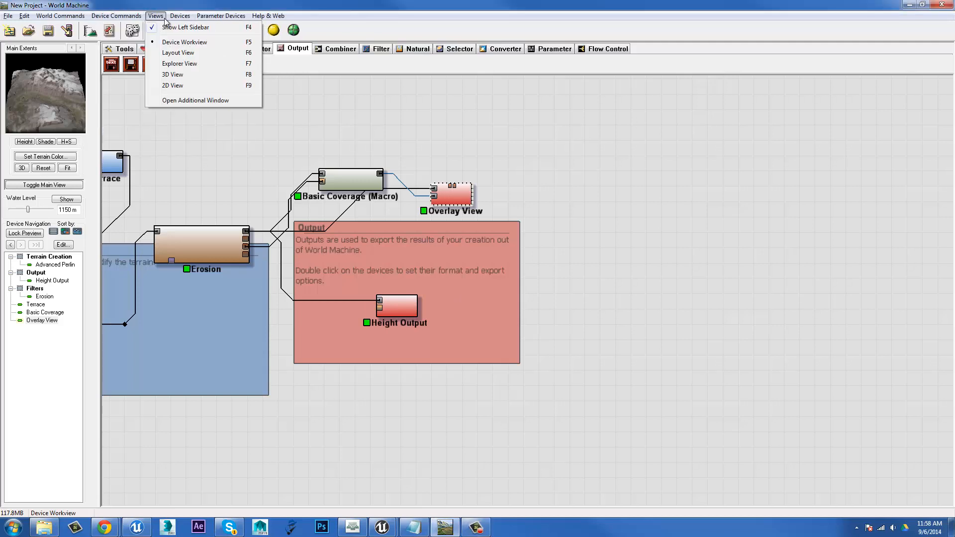
mouse_move(678, 202)
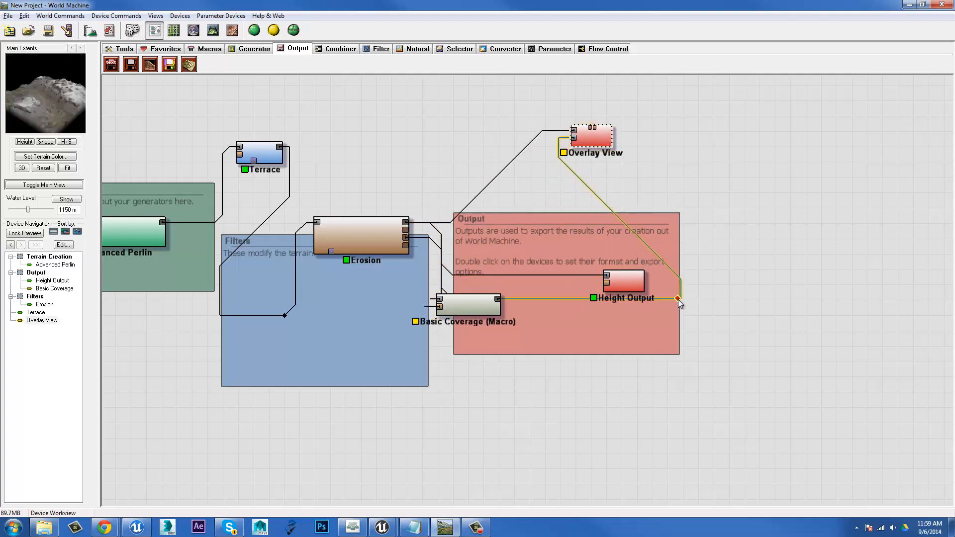
mouse_move(669, 276)
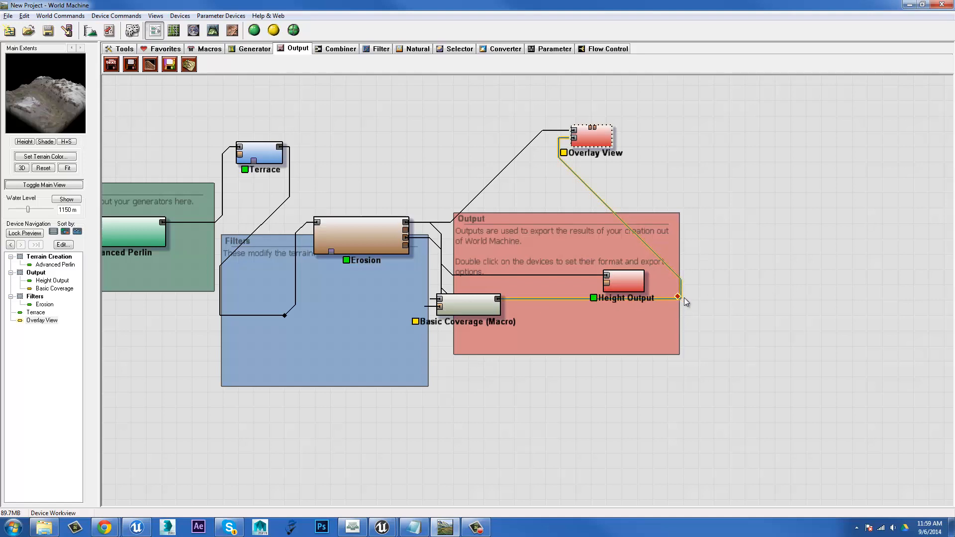
mouse_move(682, 302)
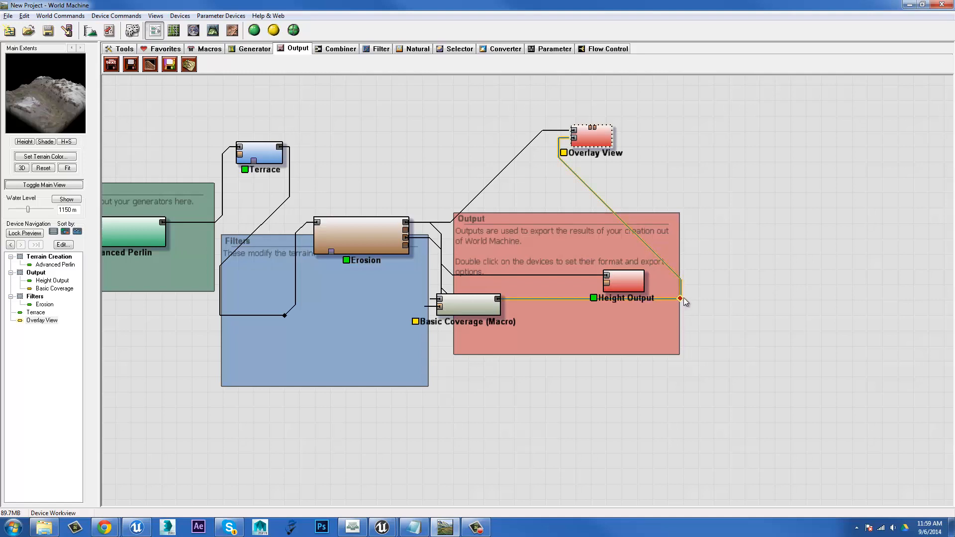
mouse_move(674, 299)
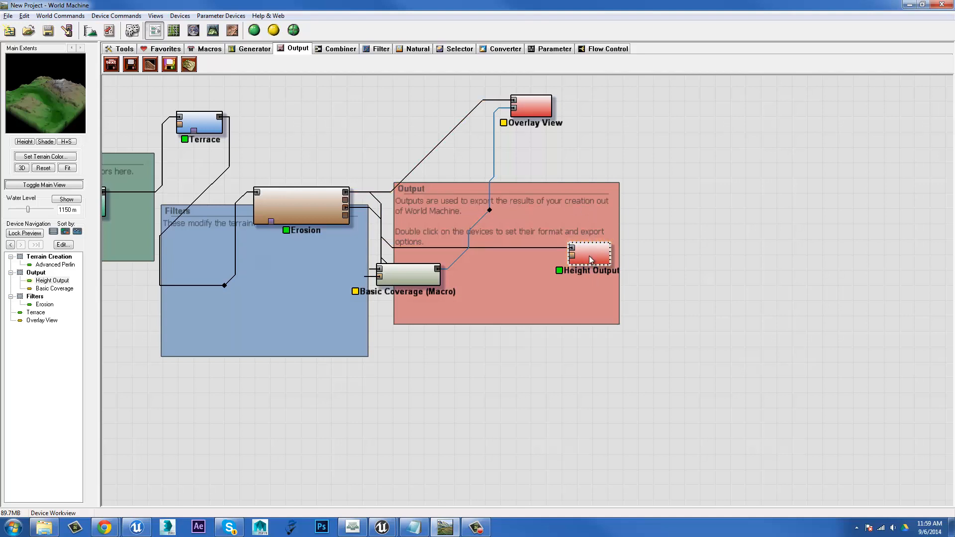
mouse_move(131, 64)
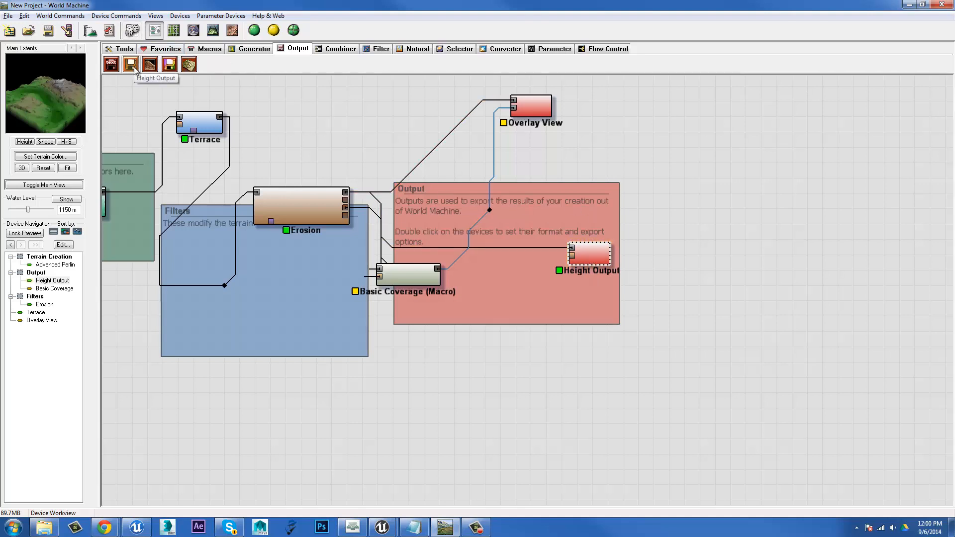
Select the Height Output node and bring up its heightfield file output settings.
left_click(588, 255)
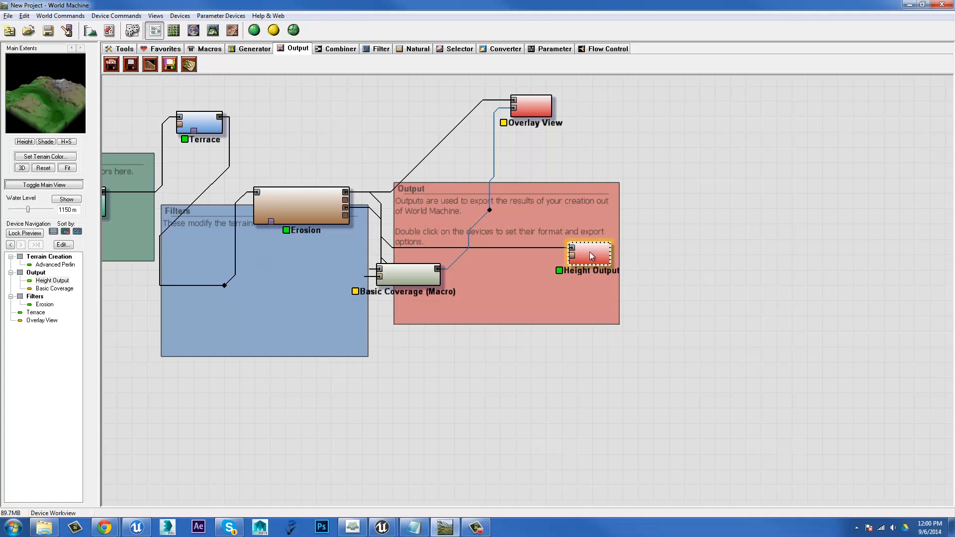
double_click(589, 254)
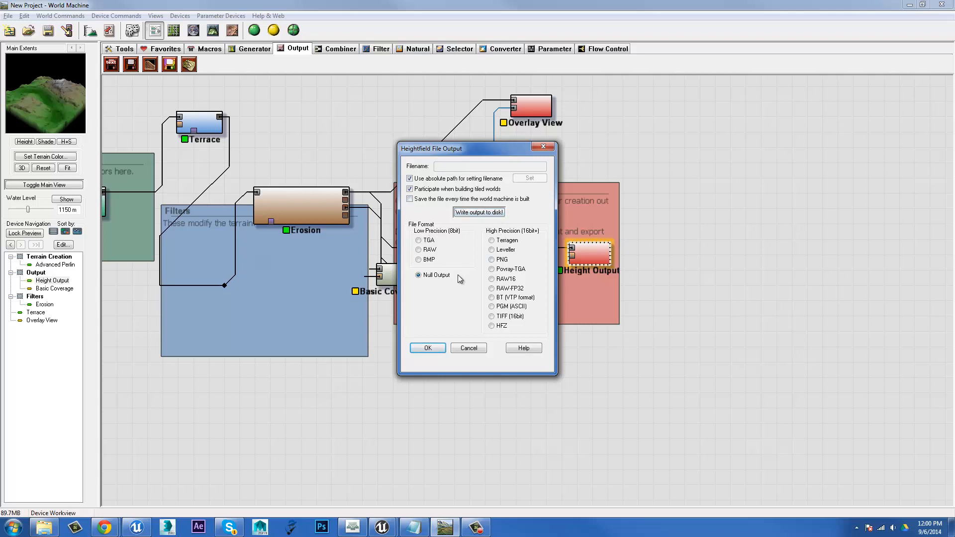
mouse_move(453, 237)
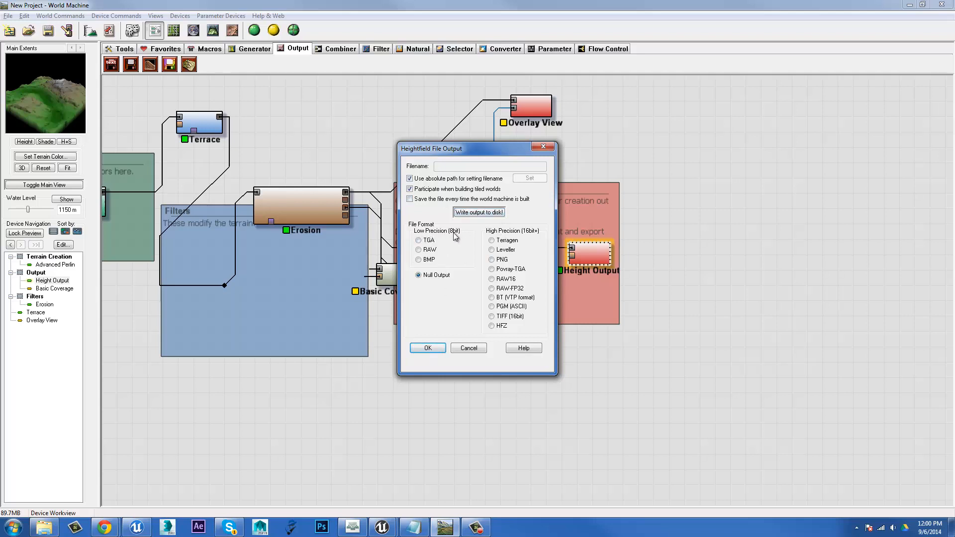
mouse_move(458, 236)
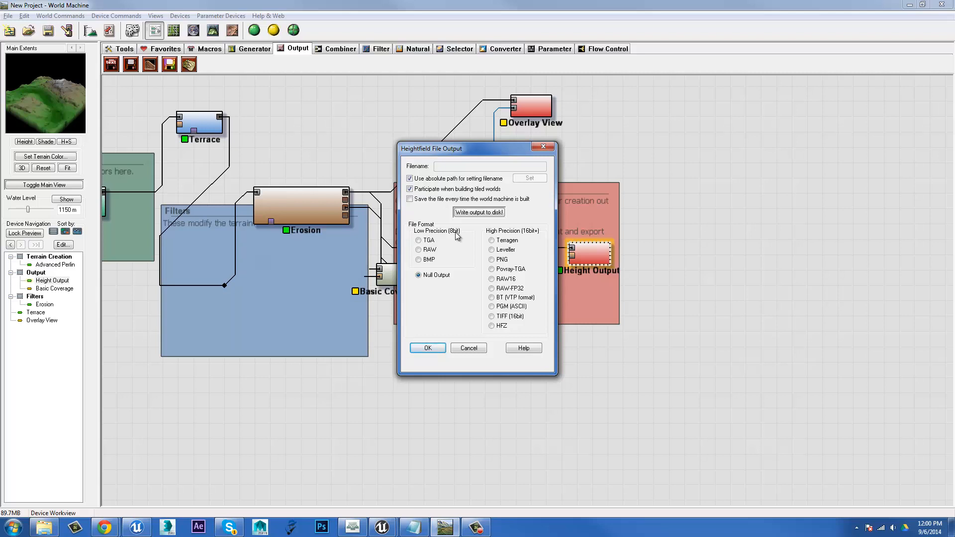
mouse_move(476, 241)
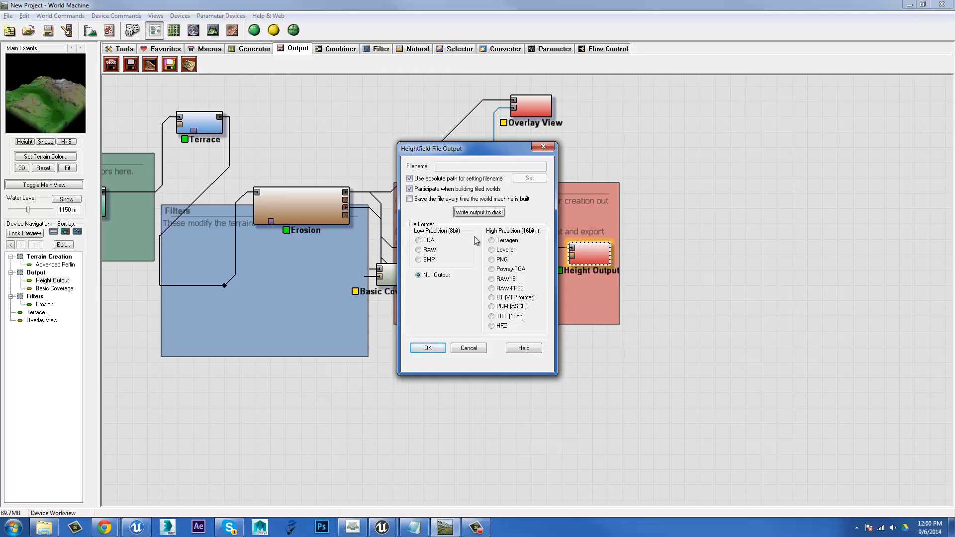
mouse_move(508, 248)
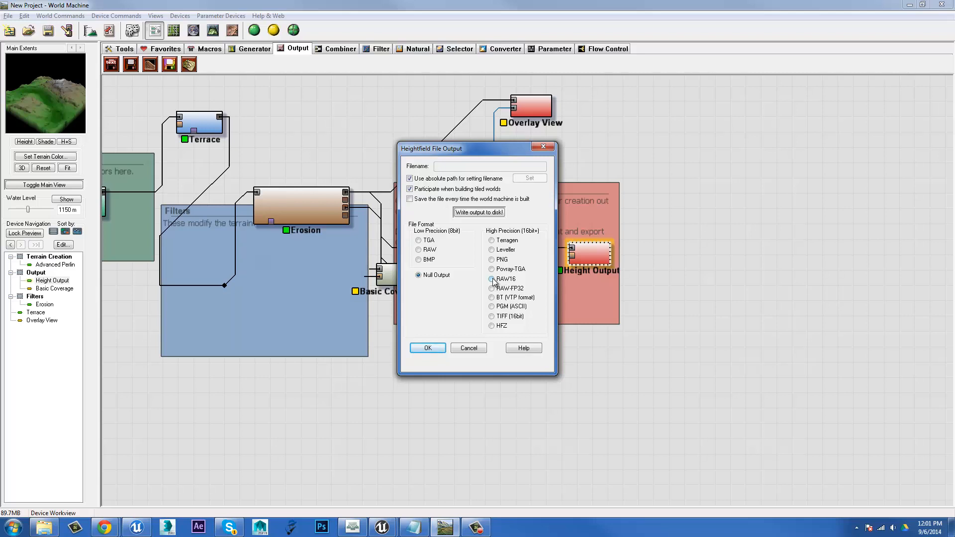
Choose PNG under High Precision (16bit+) as the heightfield format.
left_click(491, 259)
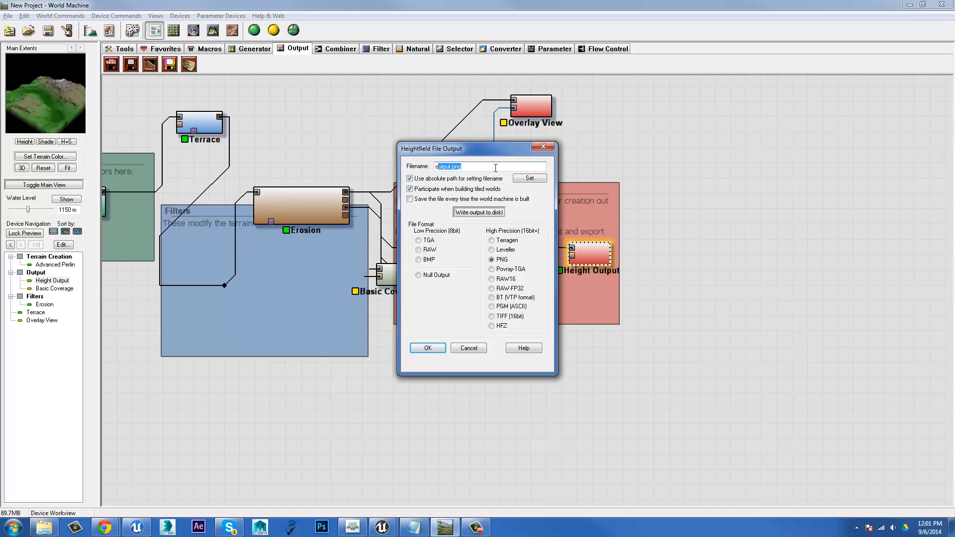
Set the height map filename to HeightT... in the World Machine Documents folder.
left_click(527, 178)
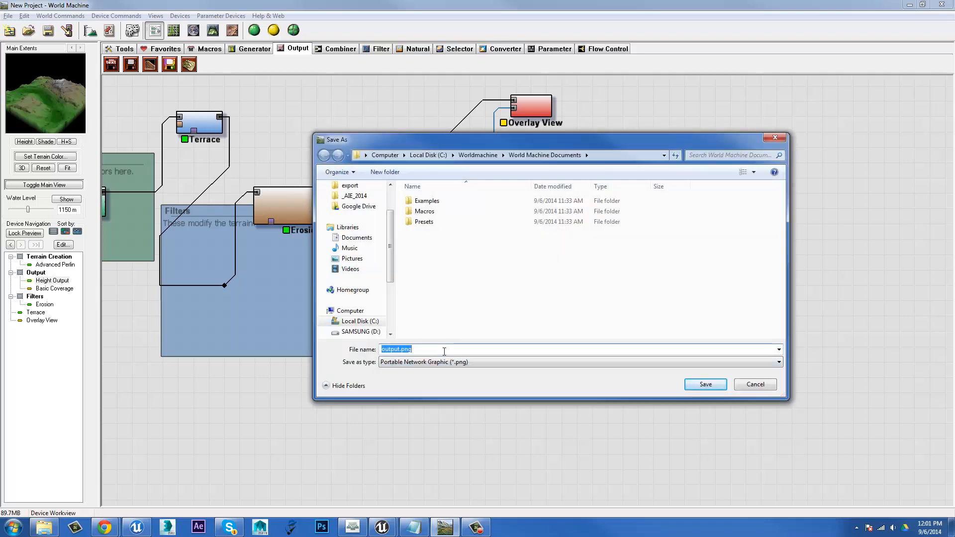
type("Hieh")
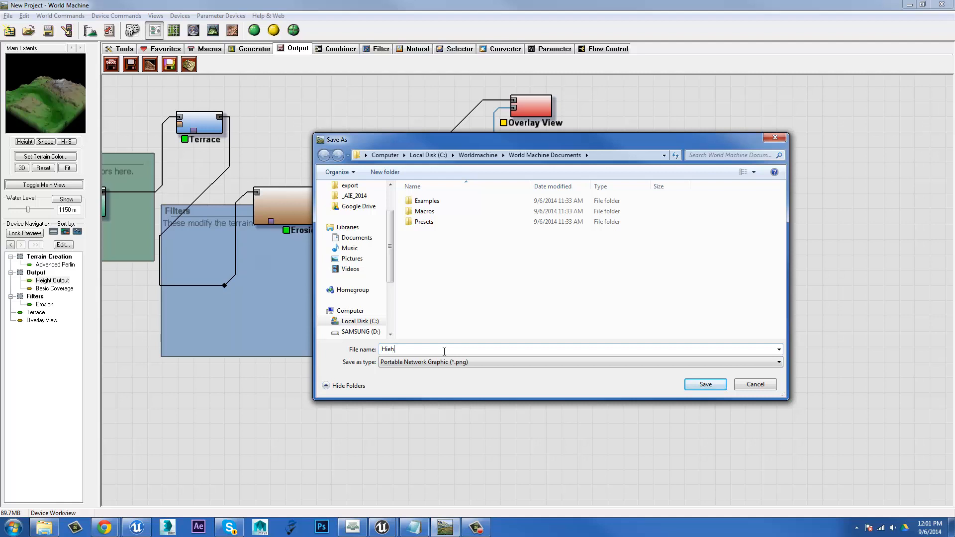
type("HeightT")
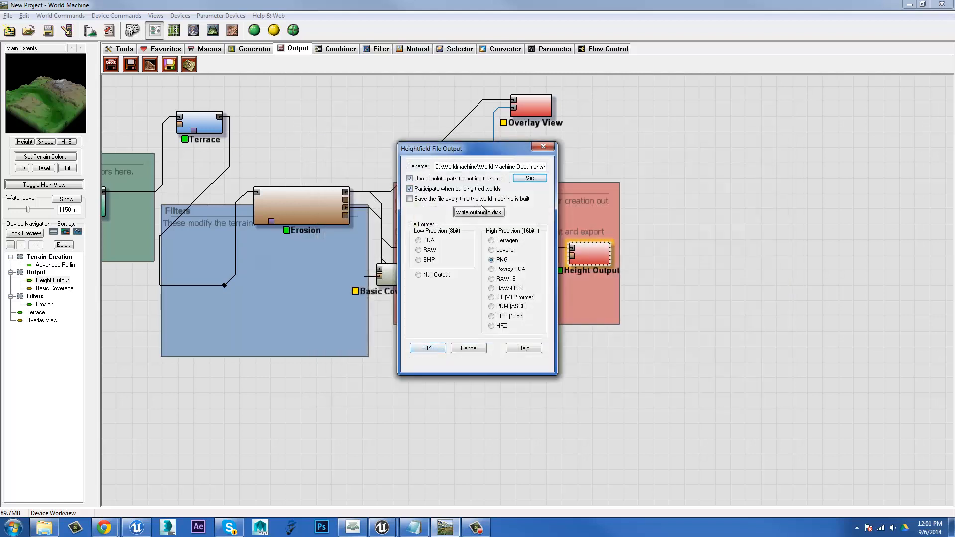
Write HeightTest1_height.png to disk and dismiss the success message.
left_click(478, 212)
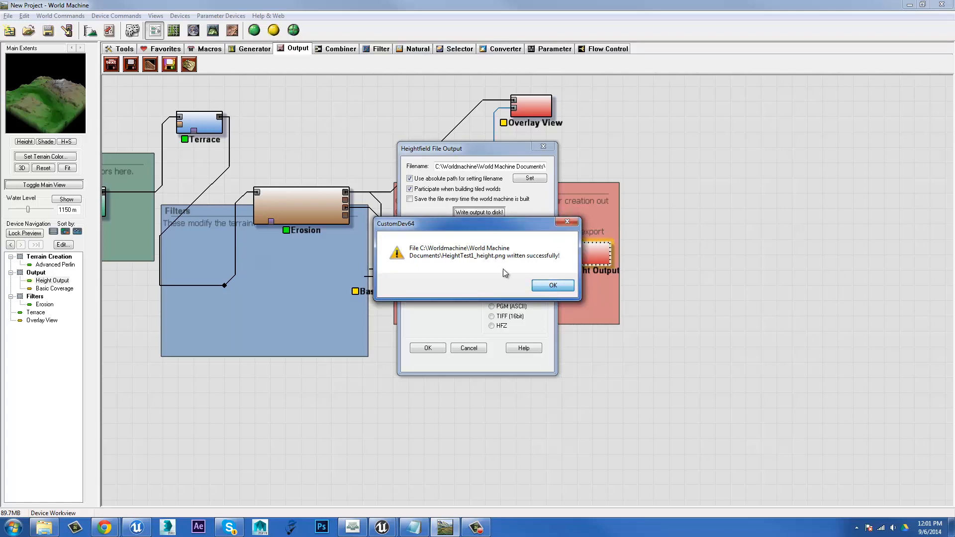
left_click(552, 285)
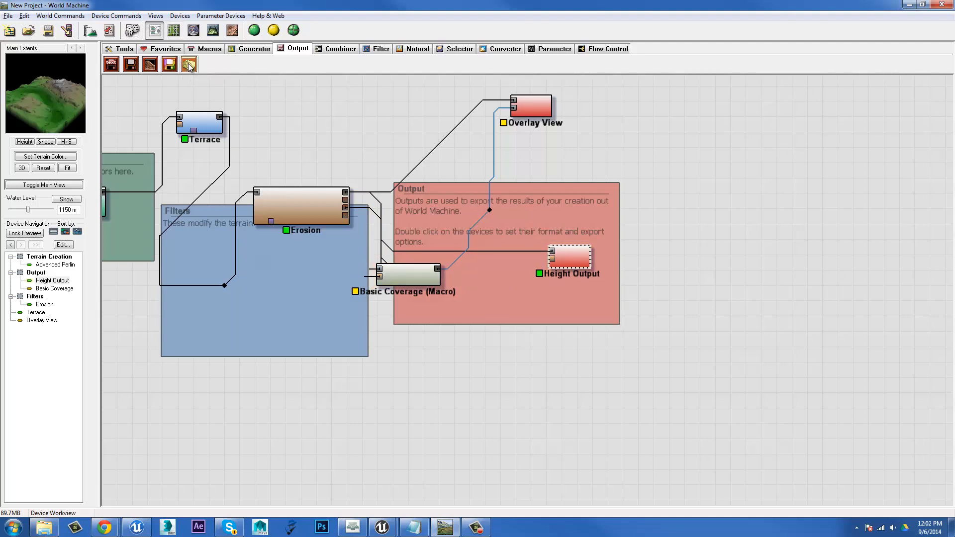
mouse_move(188, 64)
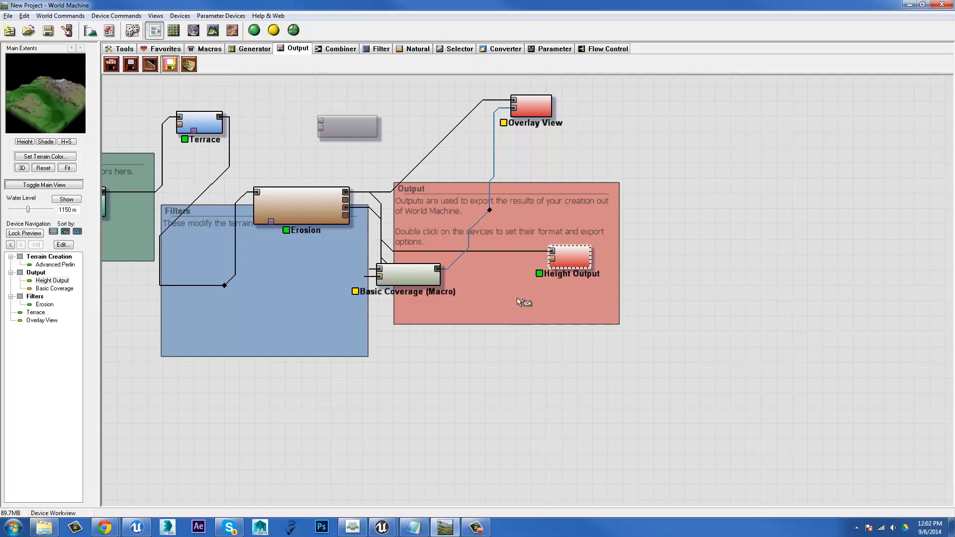
Place a Bitmap Output node, wire Basic Coverage into it and bring up its settings.
left_click(198, 122)
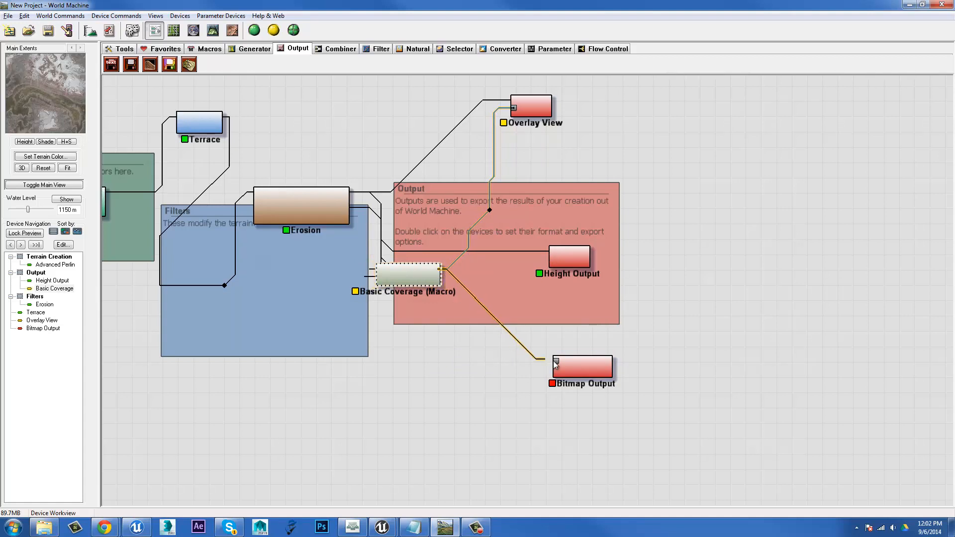
left_click(580, 365)
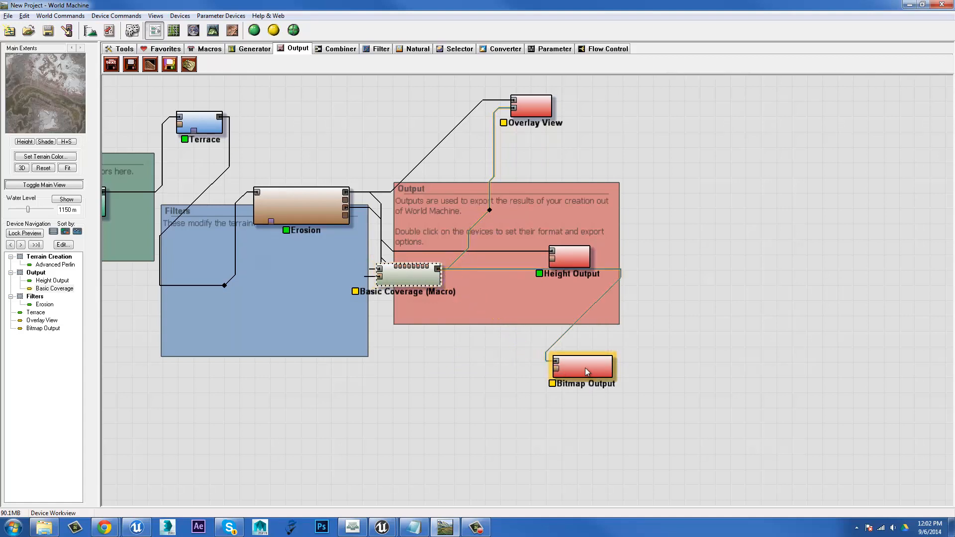
double_click(582, 365)
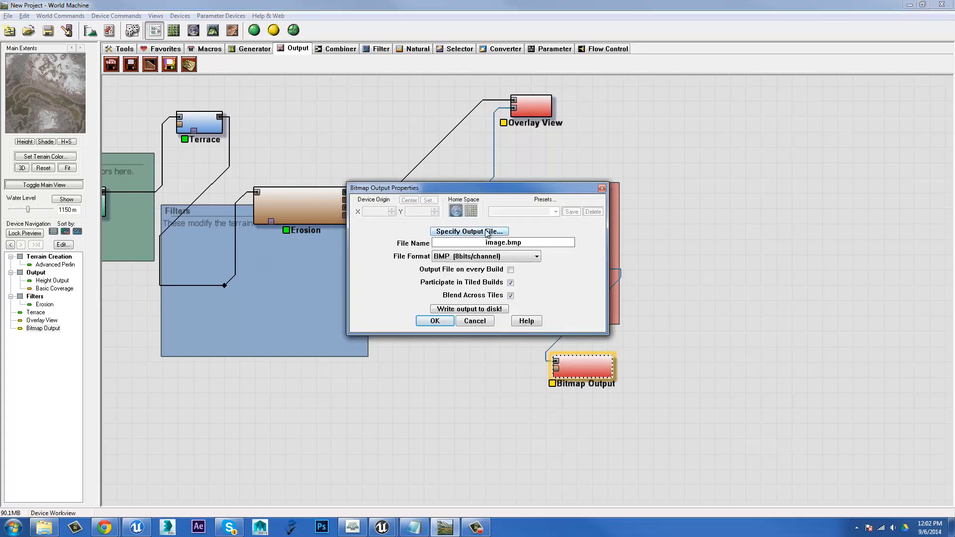
Set the Bitmap Output format to PNG (16bits/channel) and start specifying the output file.
left_click(469, 232)
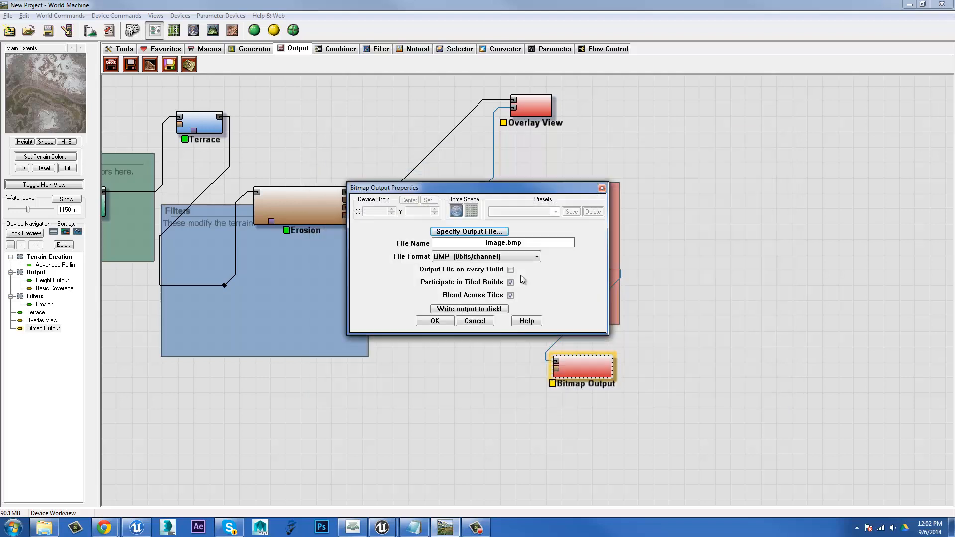
left_click(535, 256)
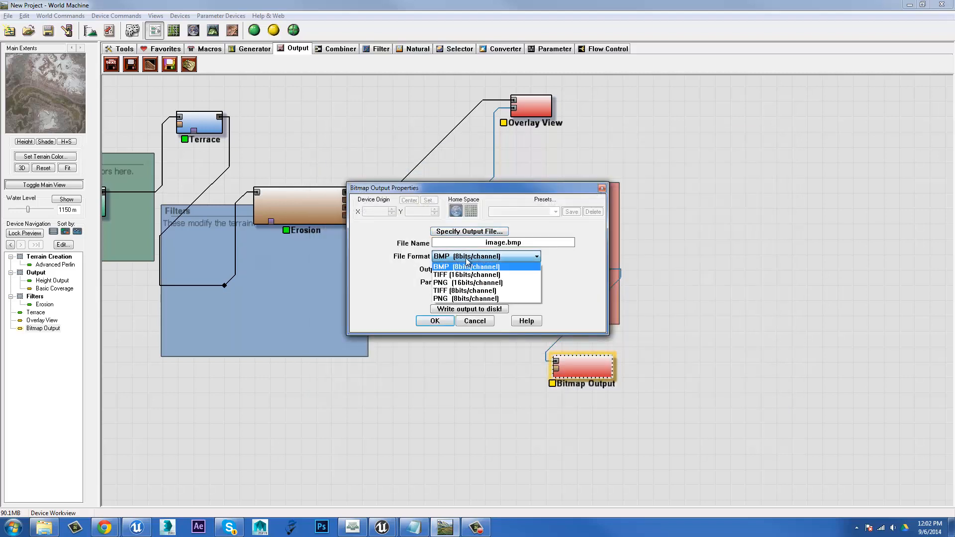
mouse_move(468, 283)
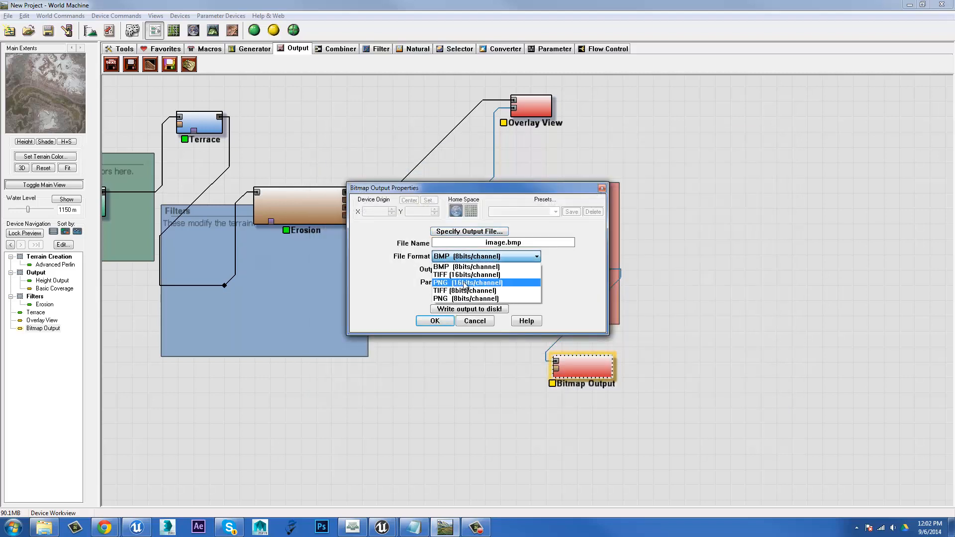
left_click(466, 283)
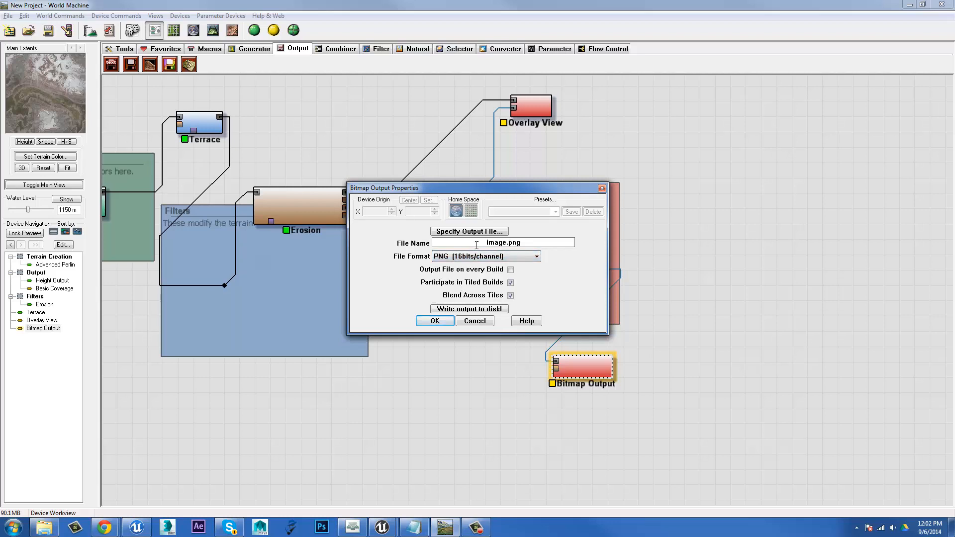
left_click(469, 231)
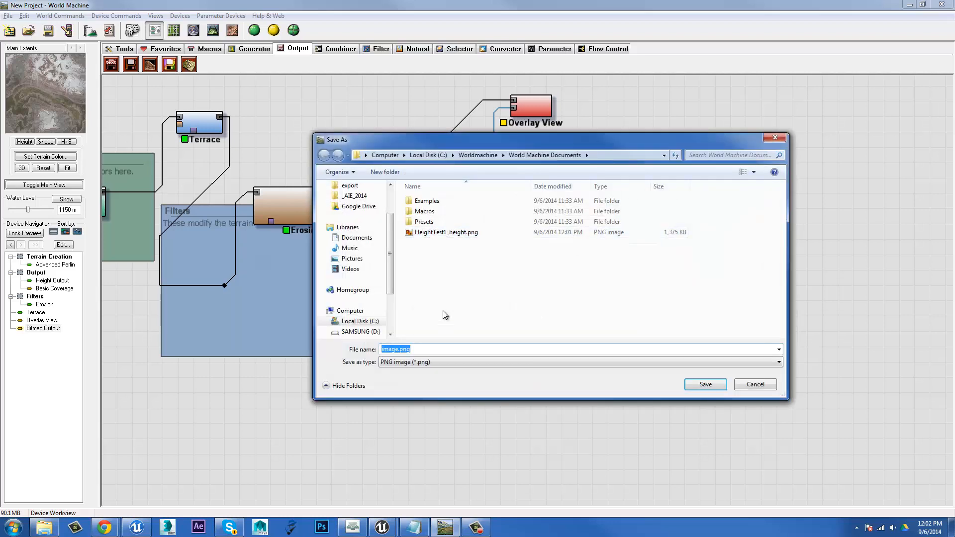
Name the colour map HeightTest1_Colour in World Machine Documents and save.
left_click(445, 231)
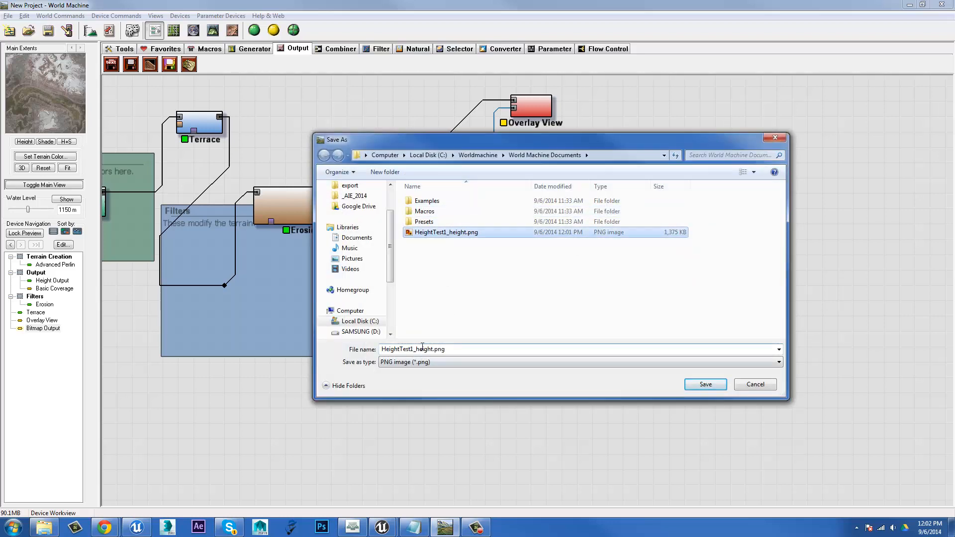
type("HeightTest1_Cio")
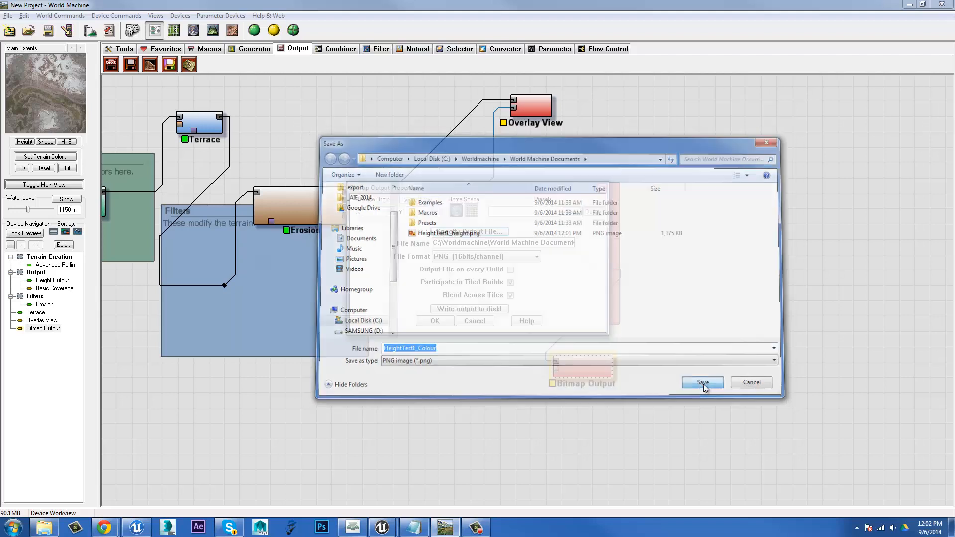
left_click(703, 382)
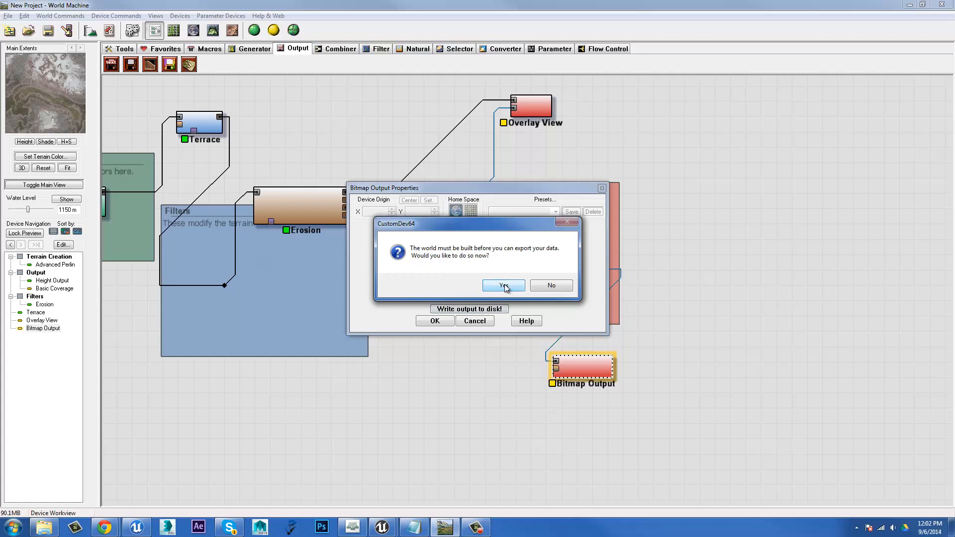
Build the world, write the colour map to disk and dismiss the confirmation.
left_click(503, 286)
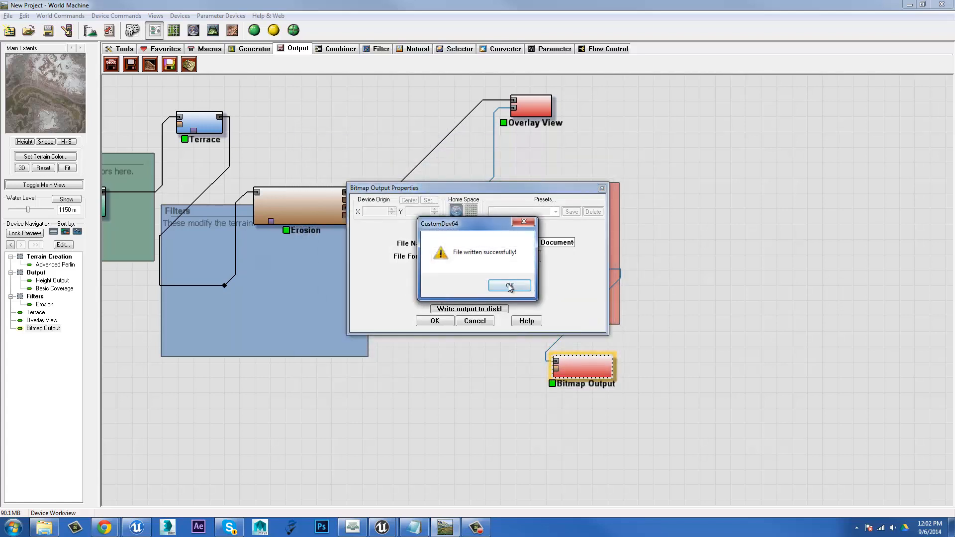
left_click(510, 287)
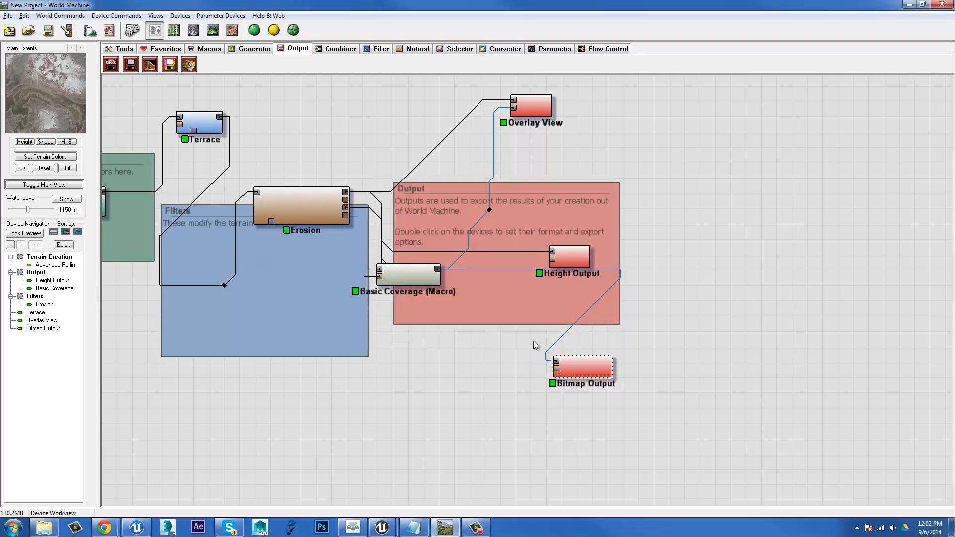